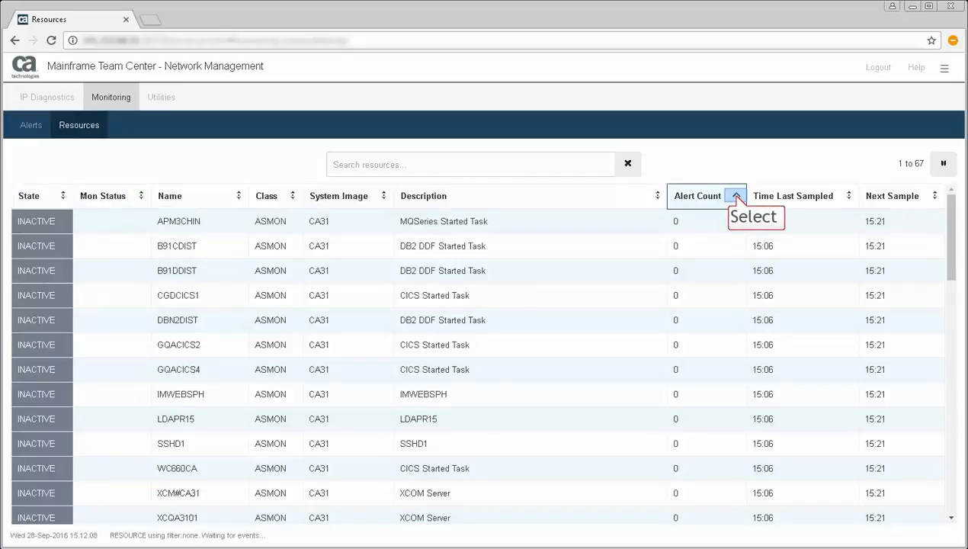
Sort the Resources table by Alert Count descending, then by Mon Status
click(736, 196)
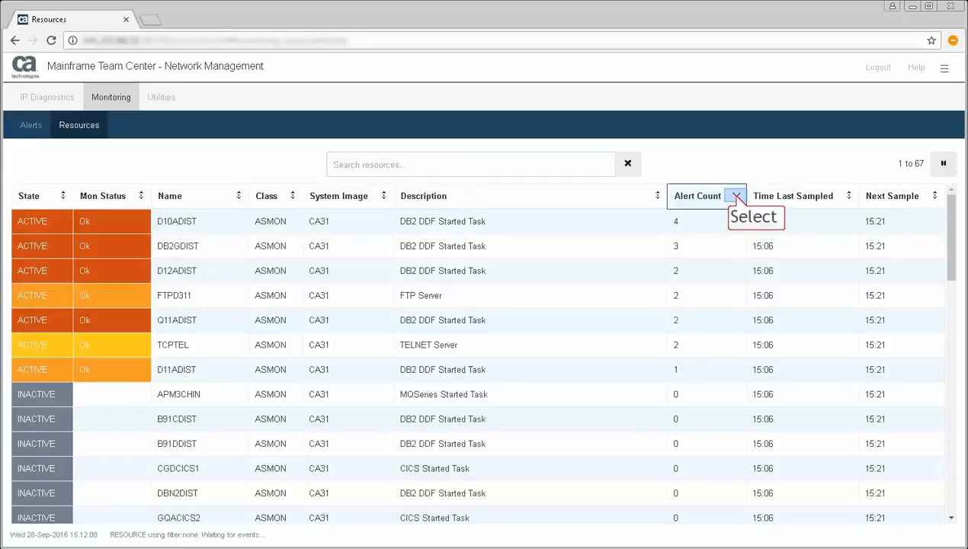
click(102, 196)
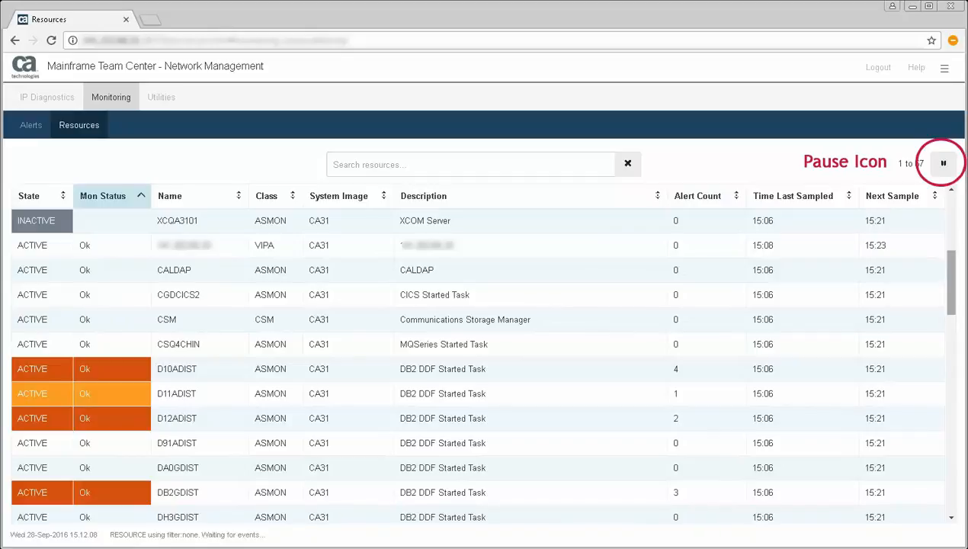
Filter the Resources list with the search term 'degraded'
click(943, 163)
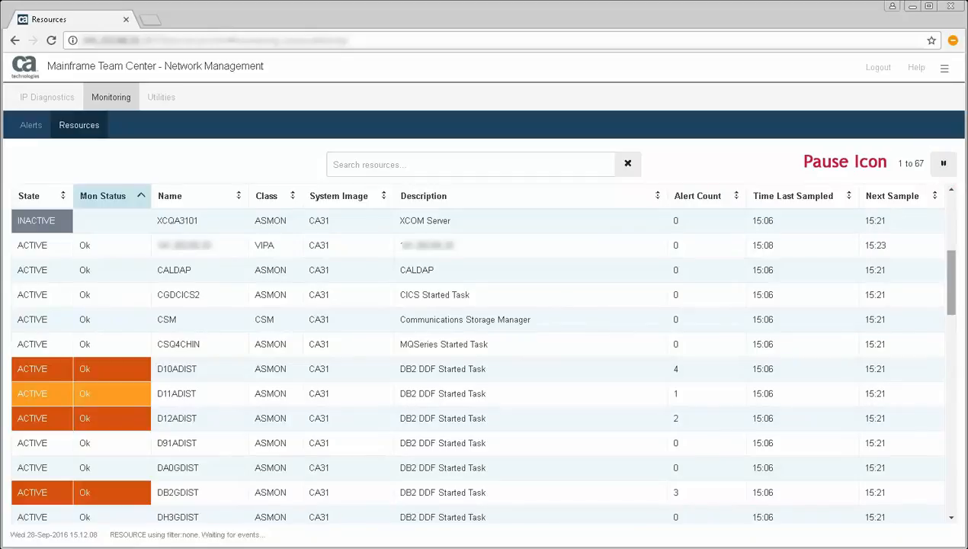
text(degraded)
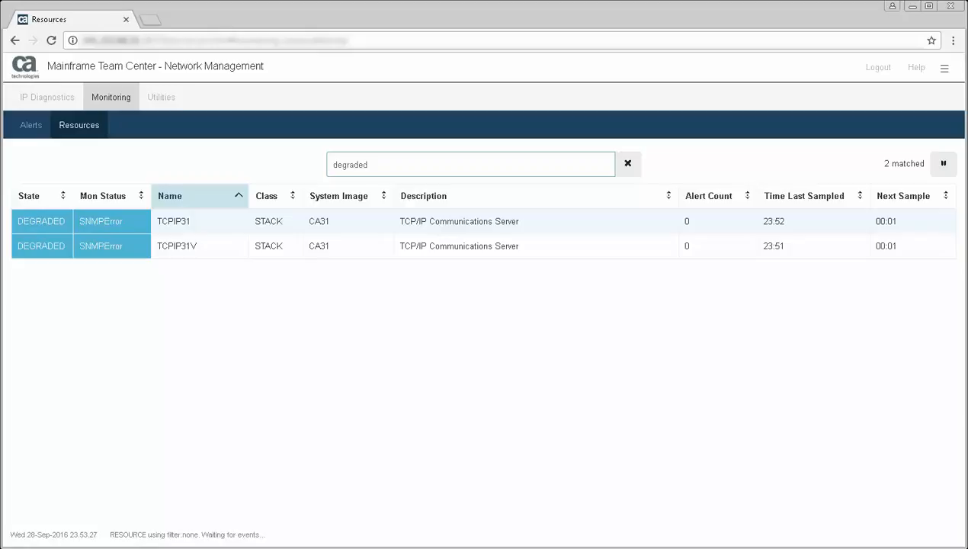
Search resources for 'inactive', then 'db2', then 'ipnode' to list three IP nodes
text(inactive)
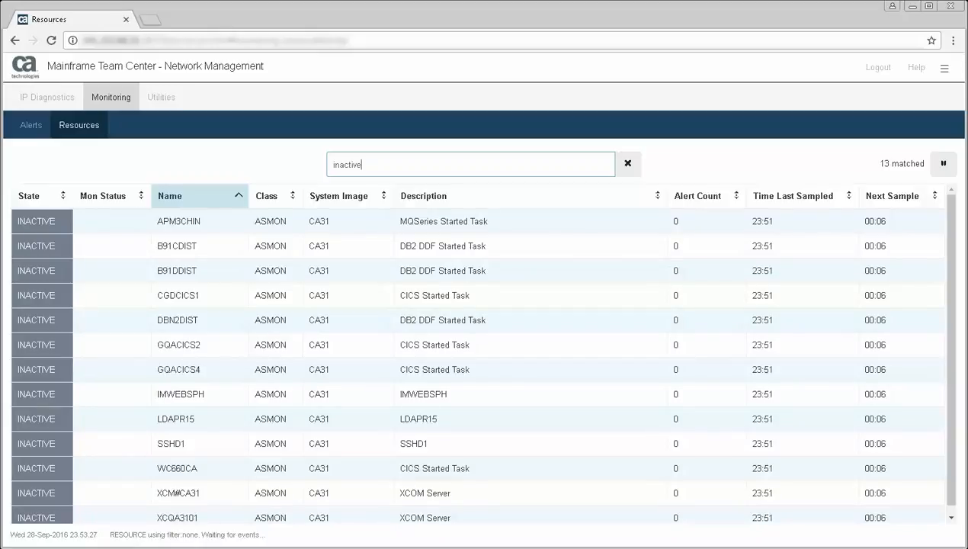
text(db2)
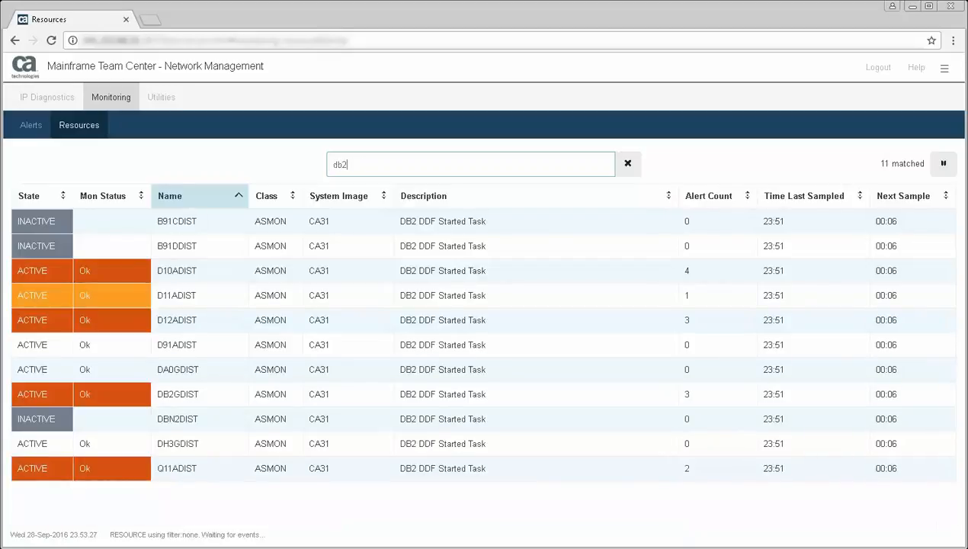
text(ipnode)
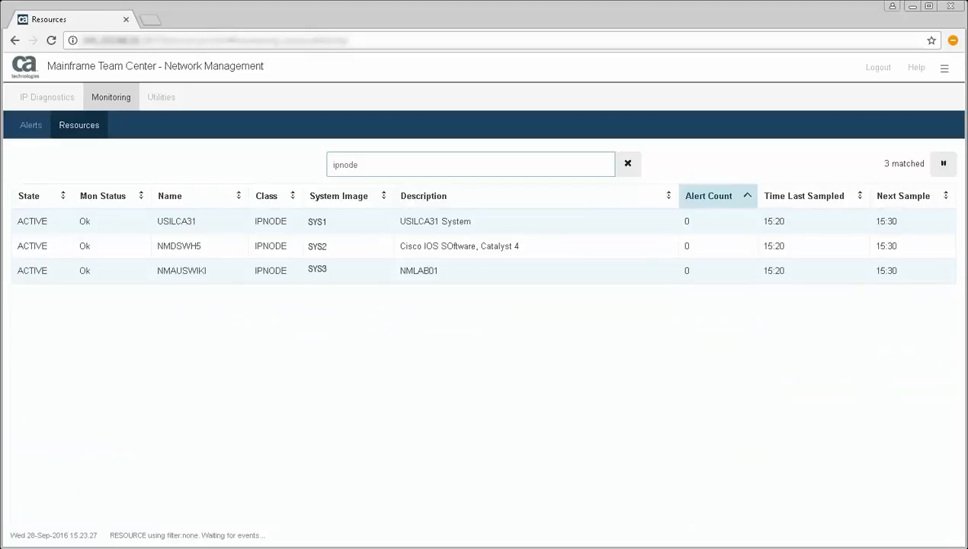